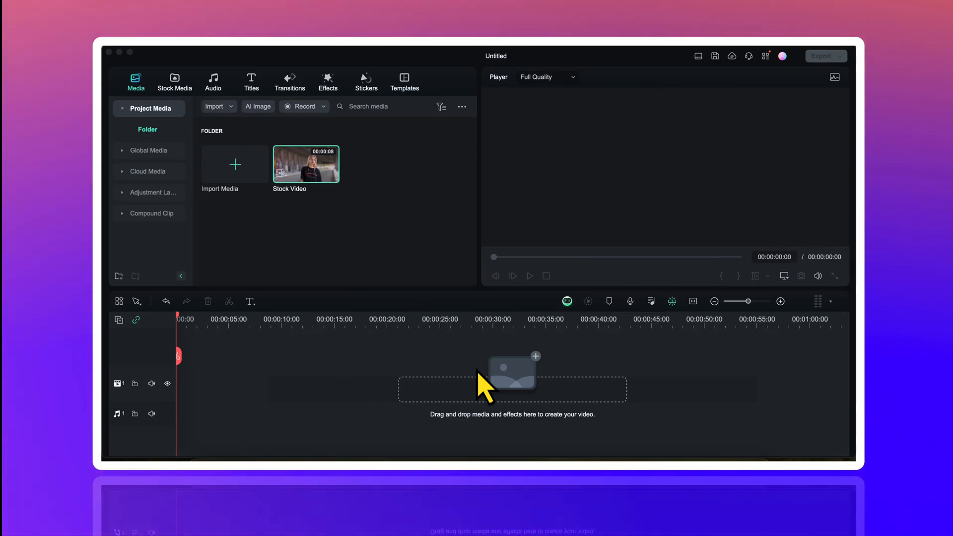
mouse_move(129, 415)
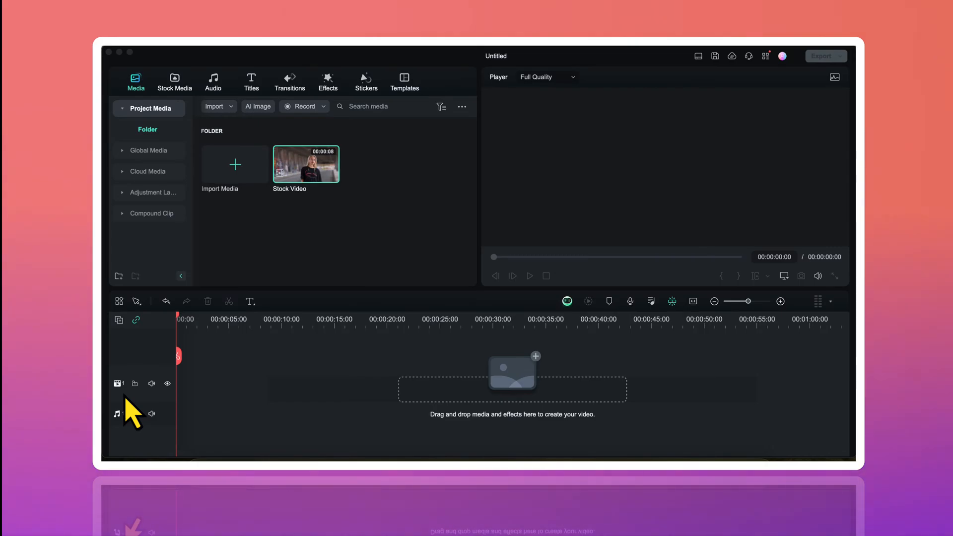
mouse_move(139, 370)
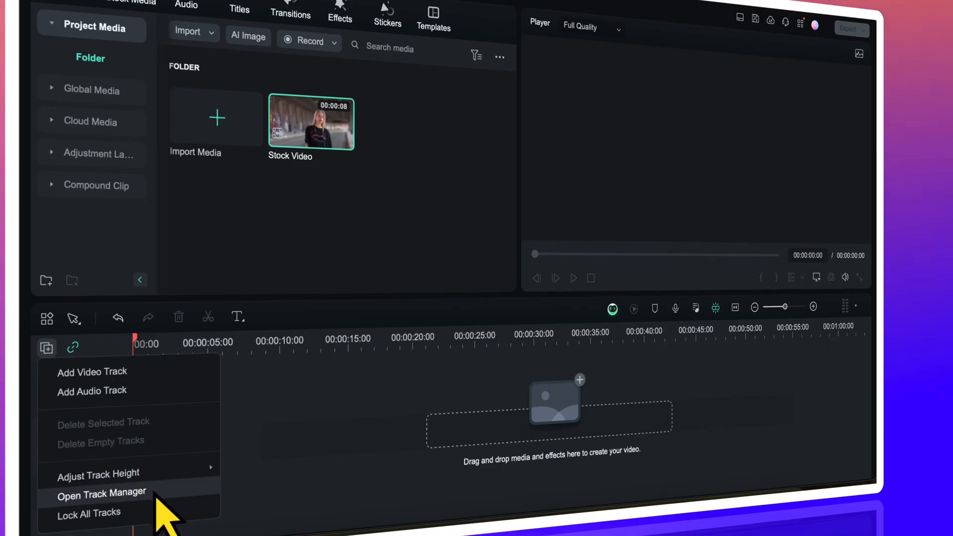
Add 3 video tracks through the Track Manager, giving four video tracks in total.
click(101, 491)
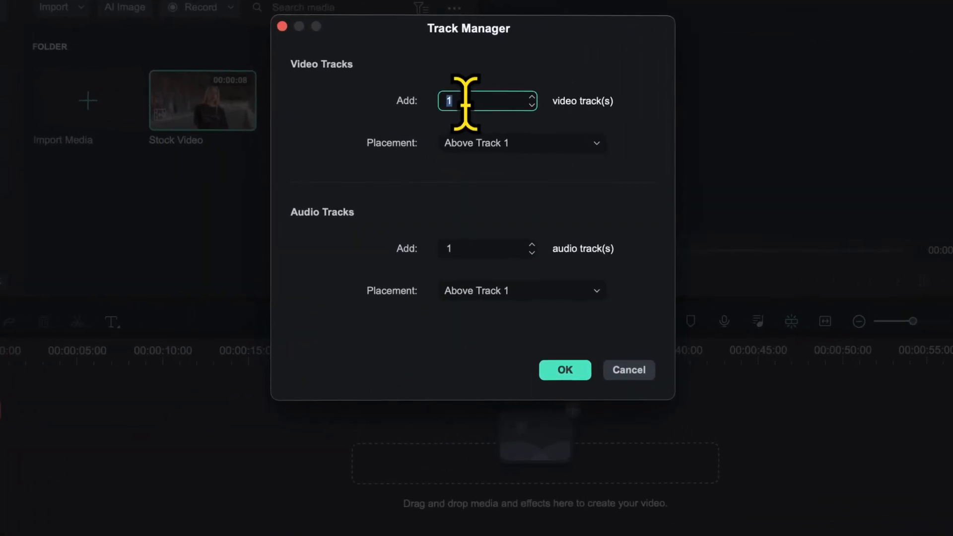
text(3)
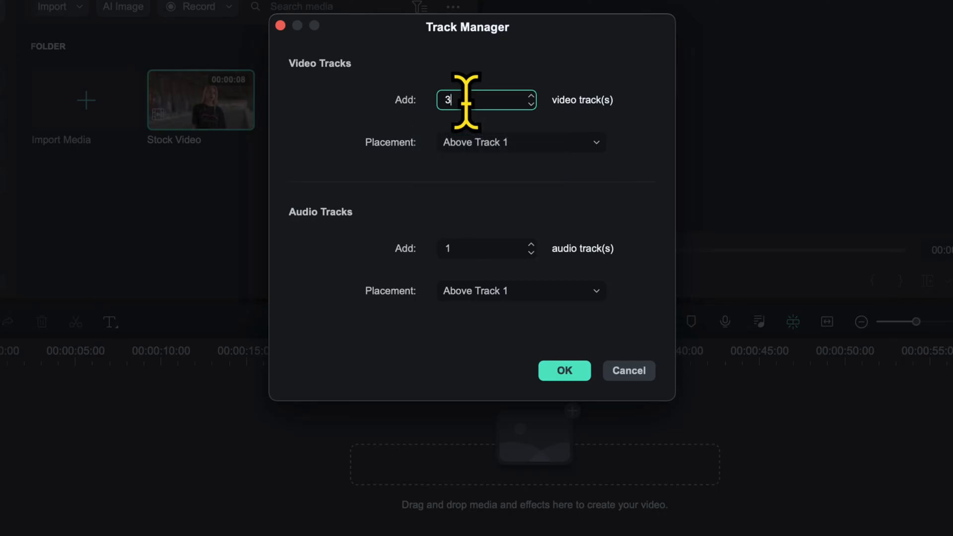
click(564, 371)
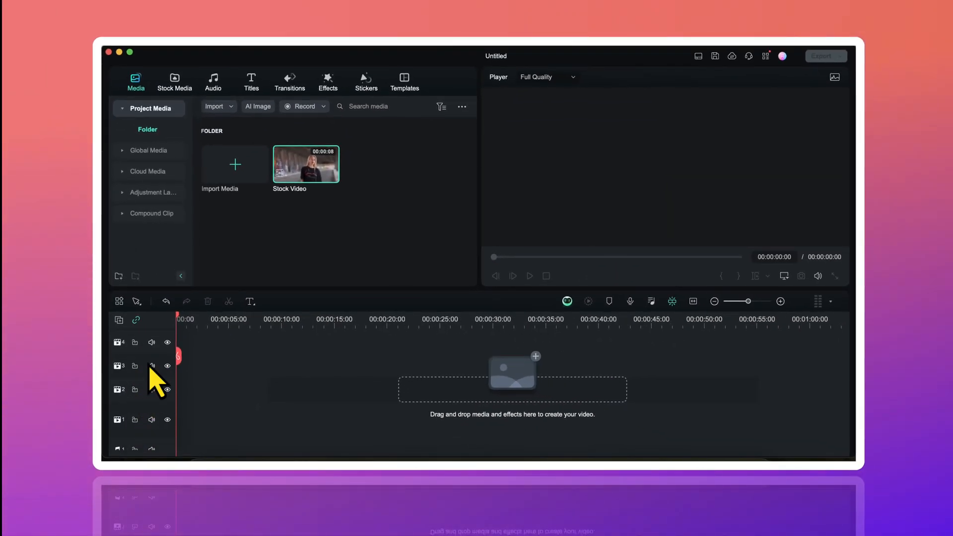
mouse_move(311, 253)
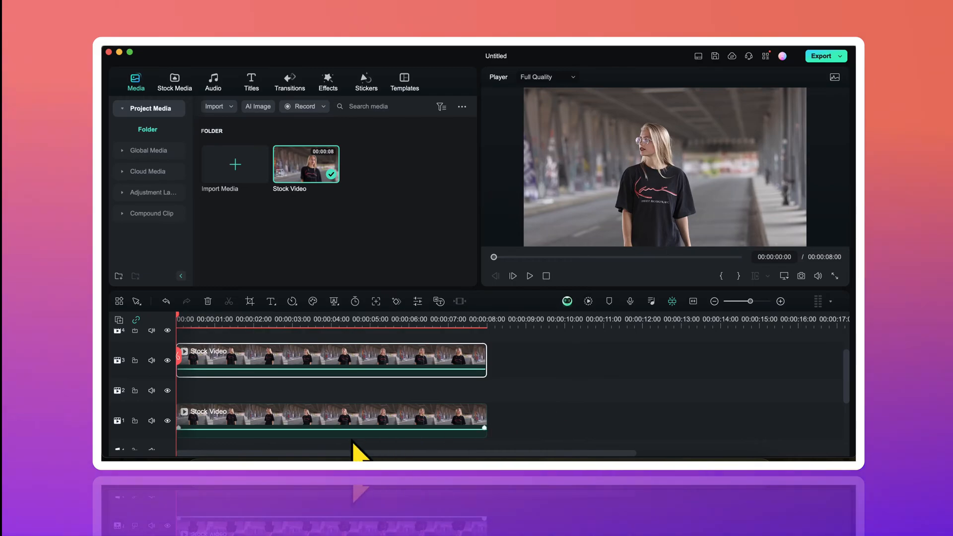
mouse_move(192, 441)
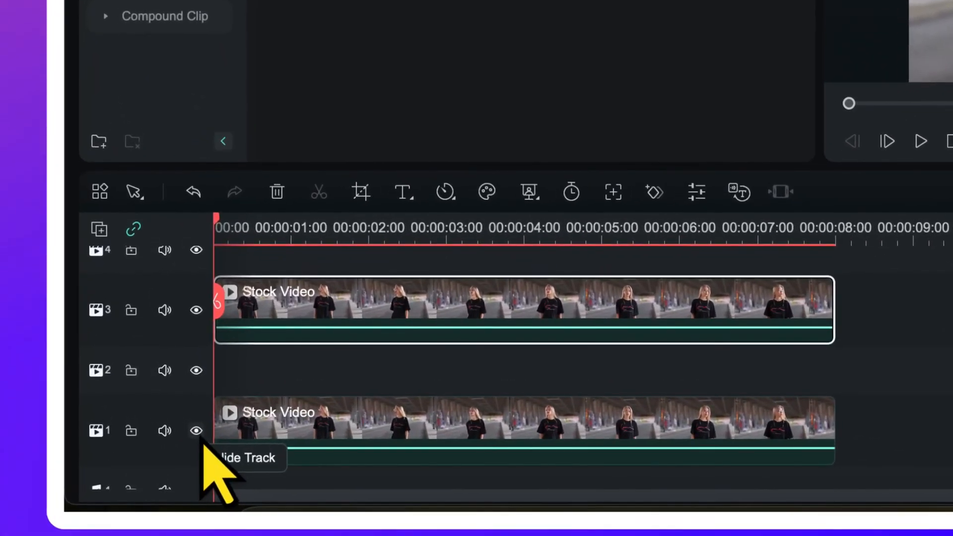
Hide track 1 so the street video there no longer shows in the preview.
click(196, 430)
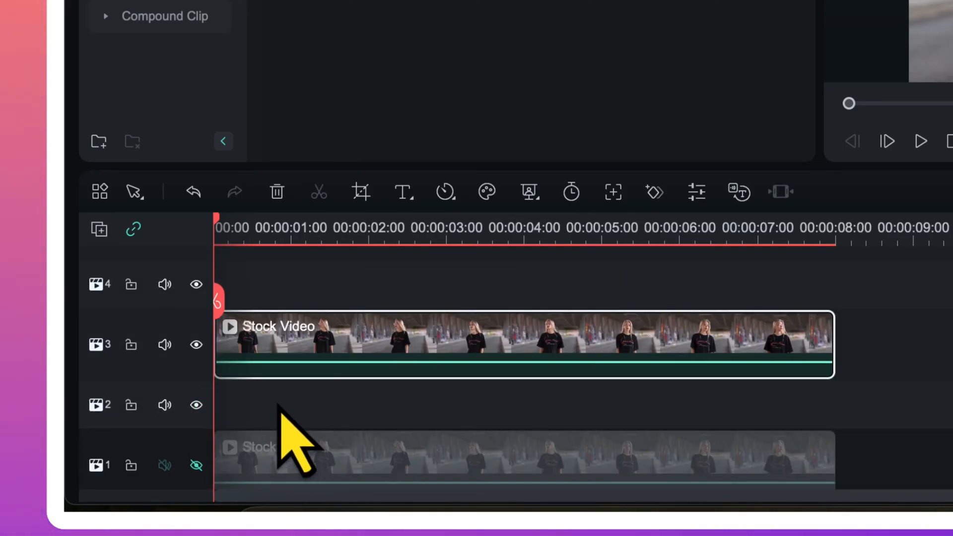
mouse_move(361, 386)
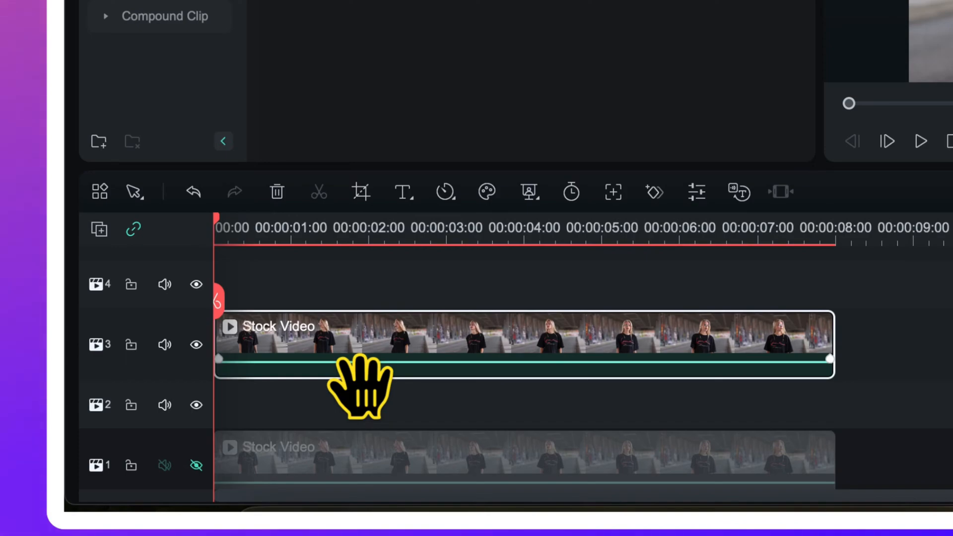
mouse_move(378, 377)
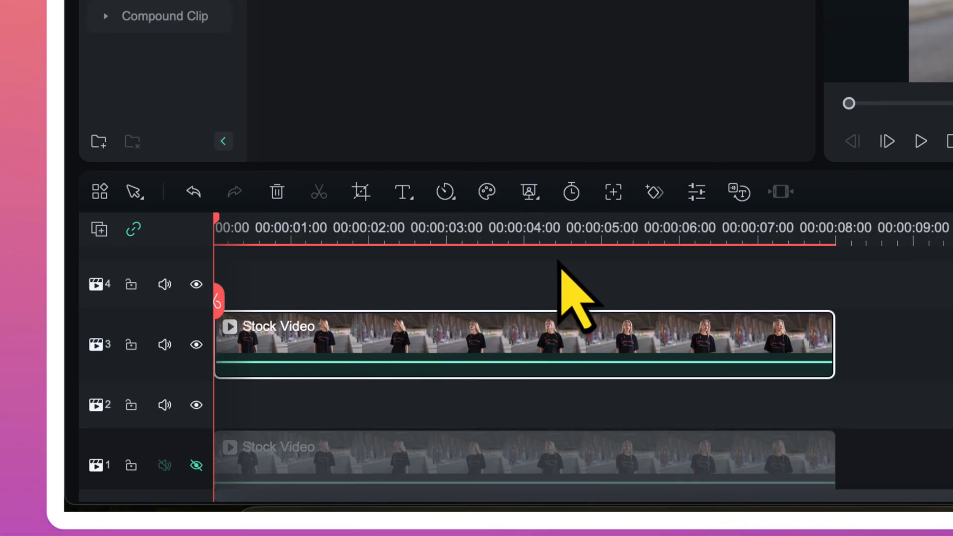
Choose Smart Cutout from the AI tools for the track 3 stock clip.
click(528, 192)
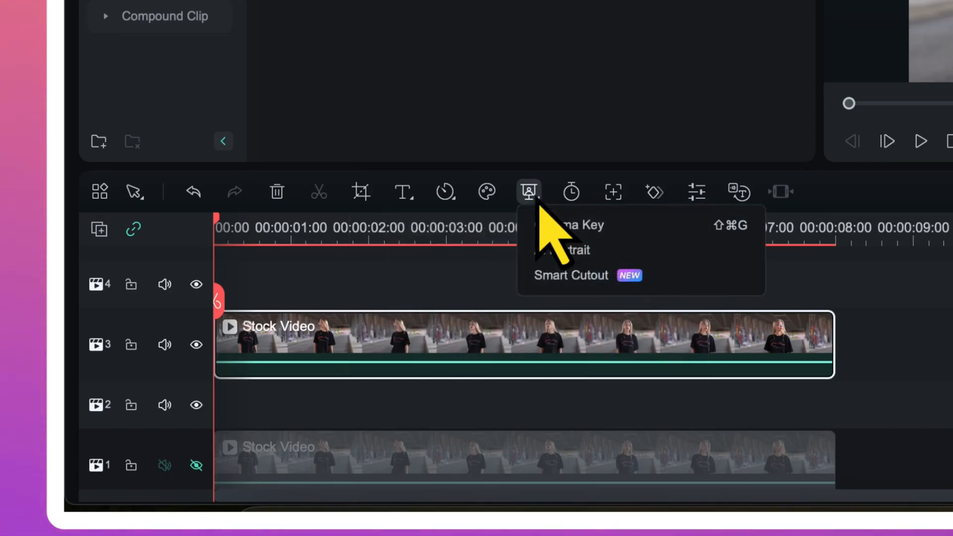
mouse_move(677, 322)
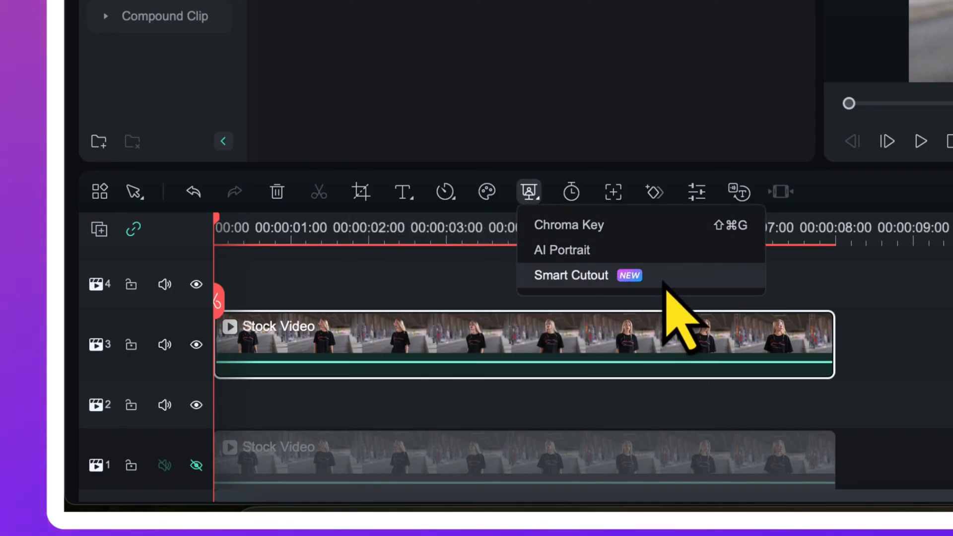
click(570, 275)
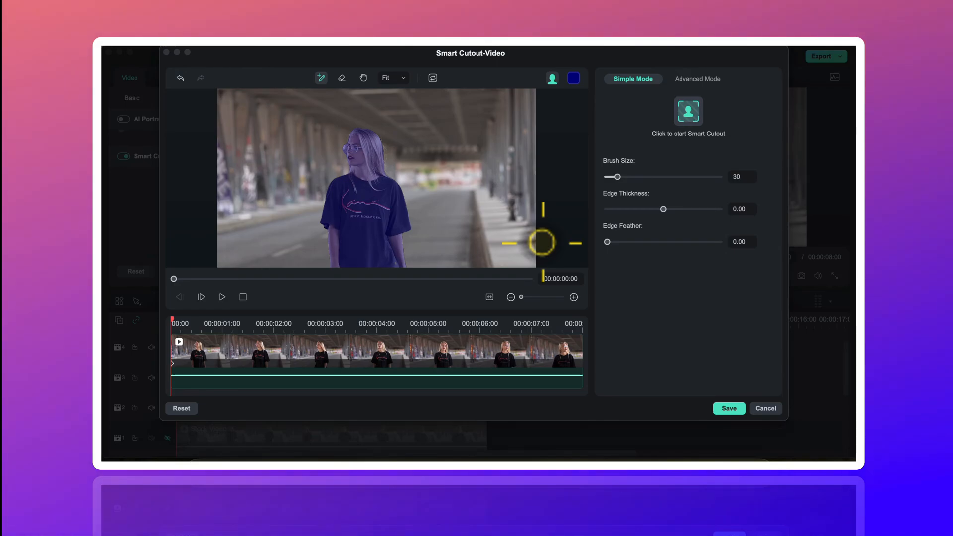
mouse_move(400, 221)
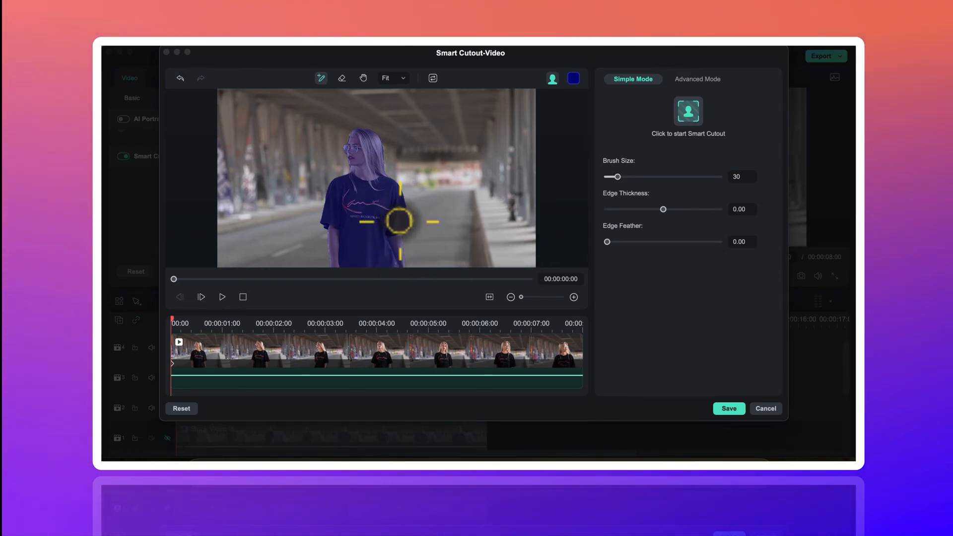
mouse_move(418, 236)
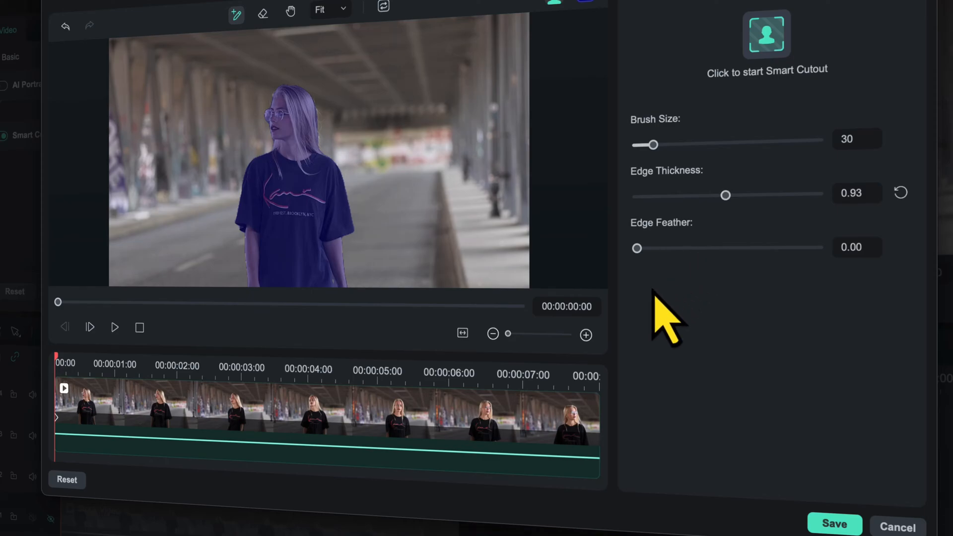
mouse_move(654, 286)
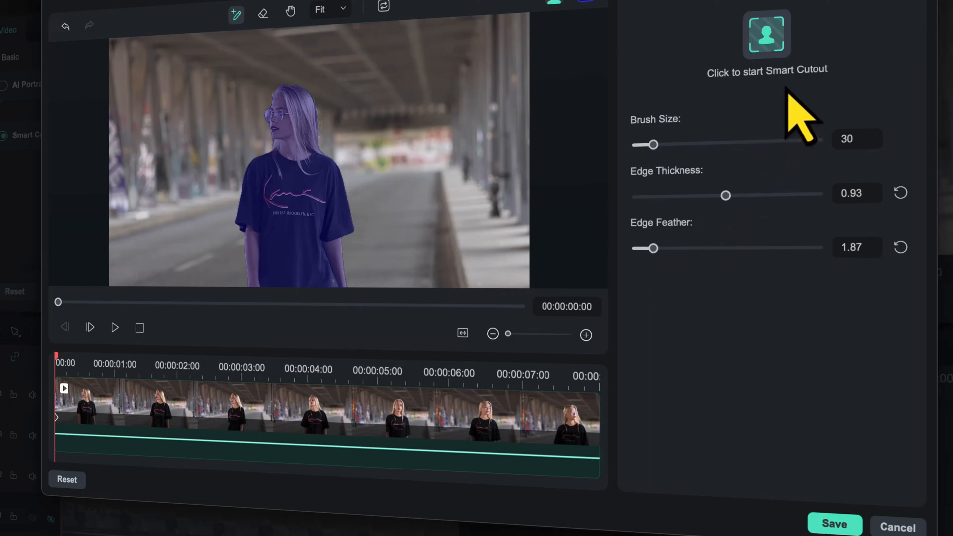
Run the Smart Cutout across the whole clip and save the isolated woman.
click(766, 34)
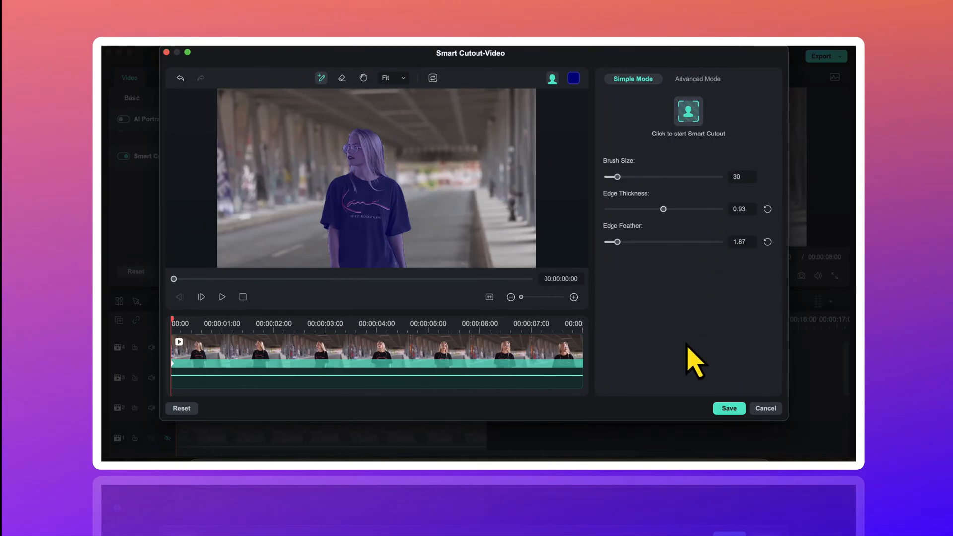
click(728, 408)
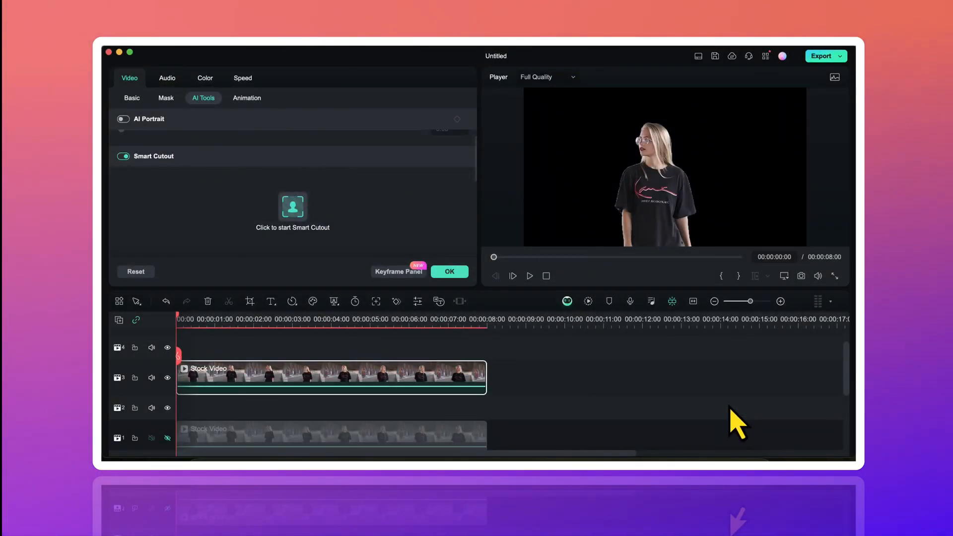
mouse_move(449, 271)
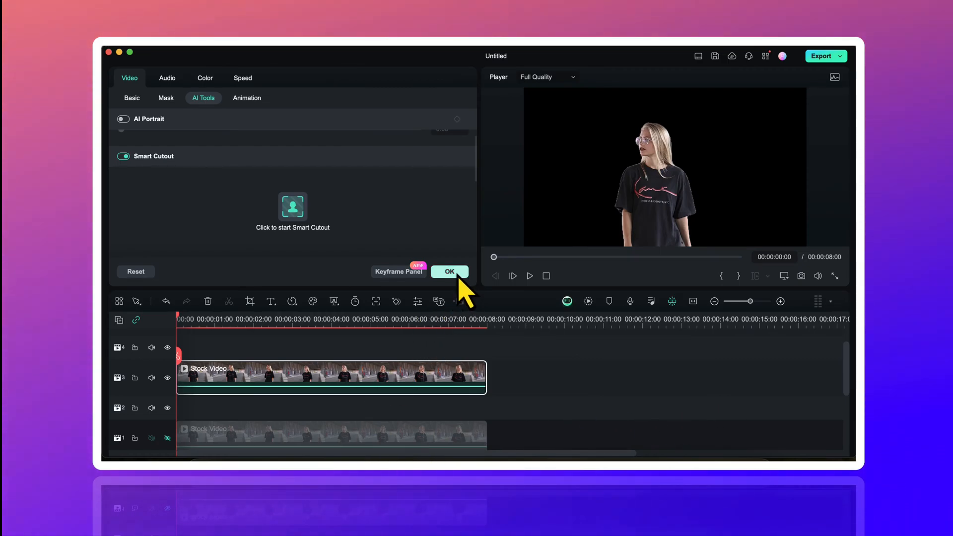
Confirm the cutout settings and make track 1 visible again behind the cut-out woman.
click(449, 272)
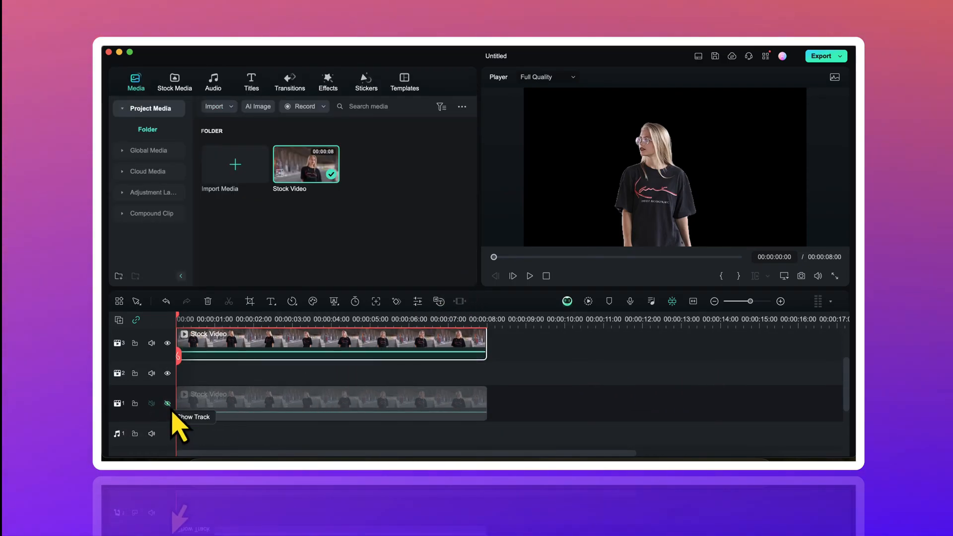
click(168, 403)
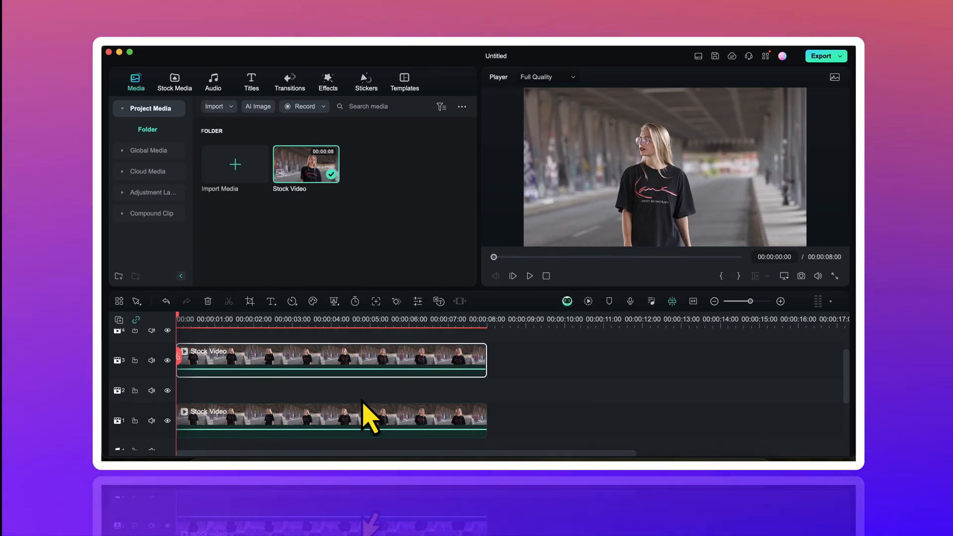
mouse_move(178, 387)
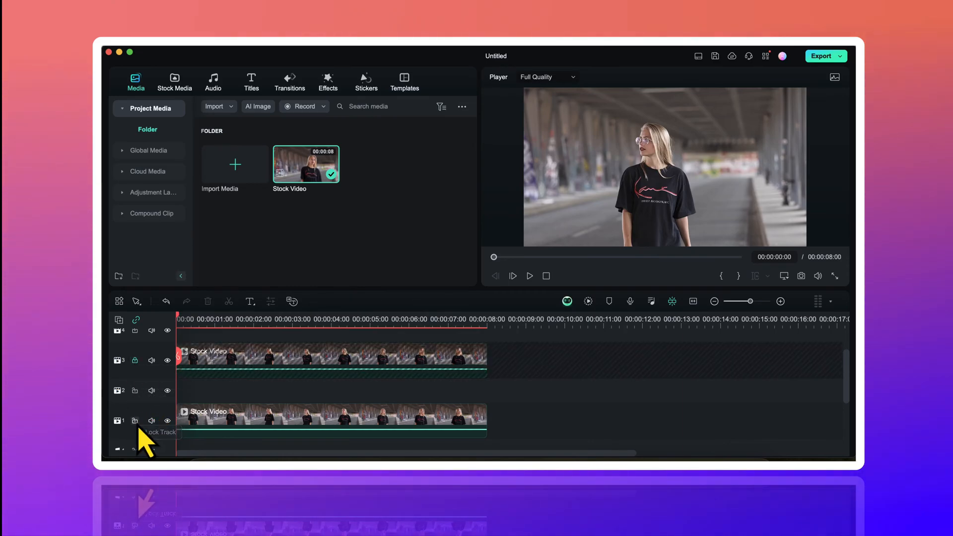
mouse_move(229, 416)
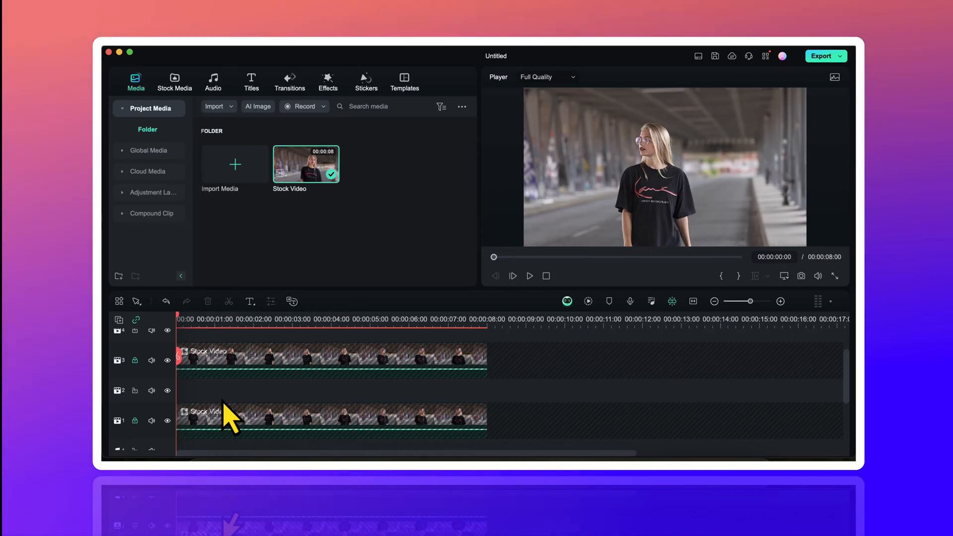
mouse_move(252, 251)
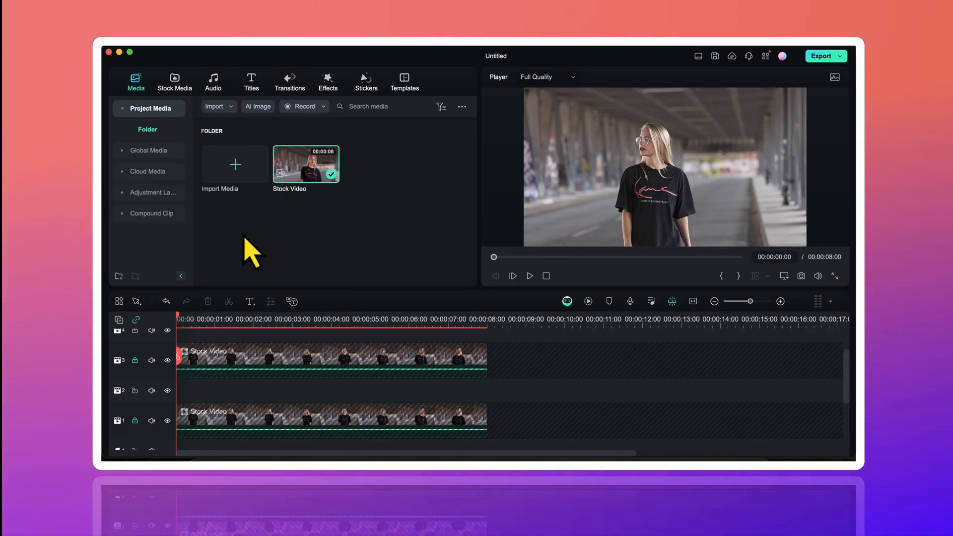
Show the Titles library to pick a default title.
click(251, 82)
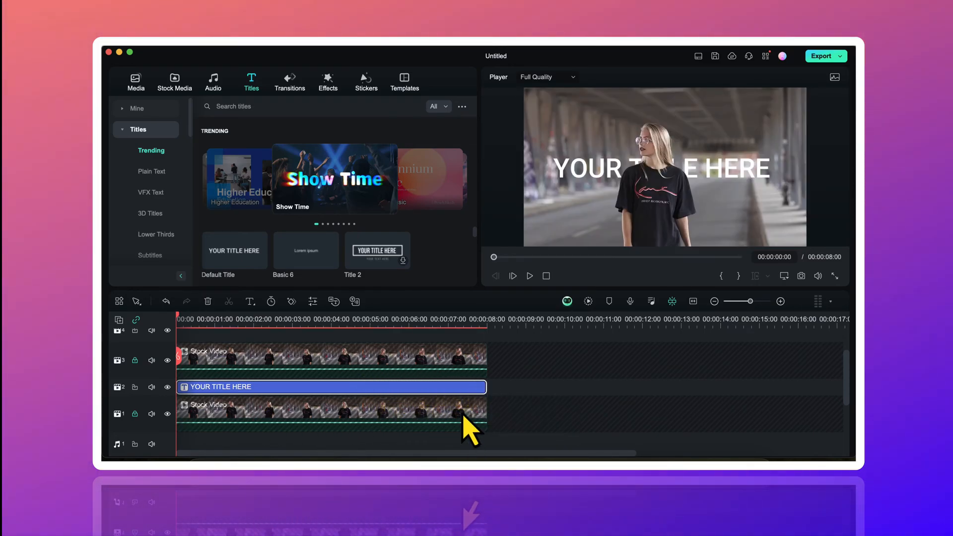
mouse_move(370, 381)
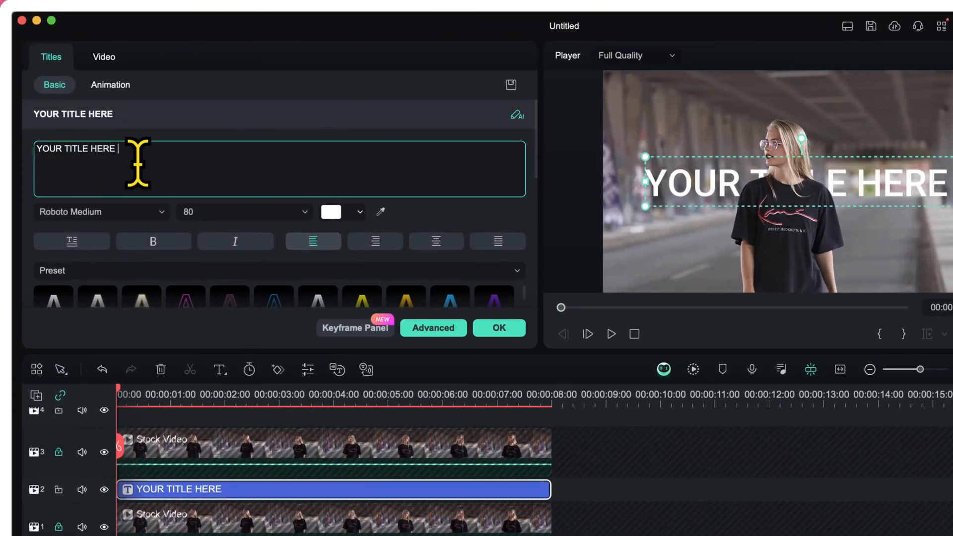
Set the title text to OUTLINE in Alfa Slab One Regular at size 150 and confirm.
text(OUTLINE)
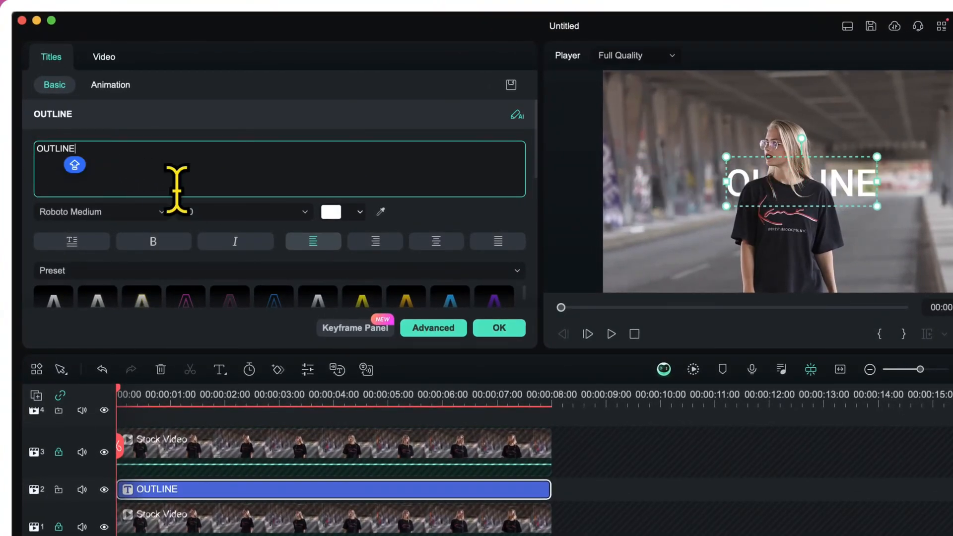
click(101, 211)
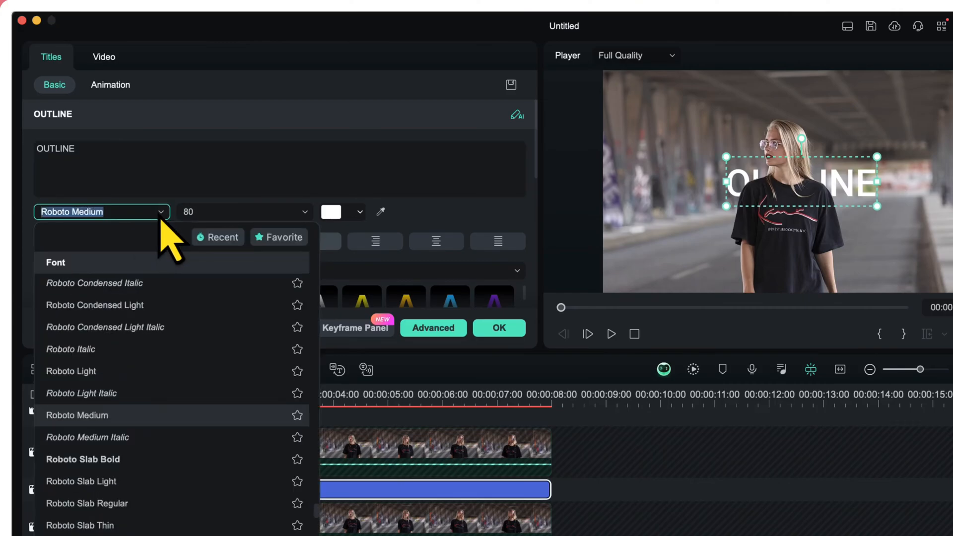
text(ALFA)
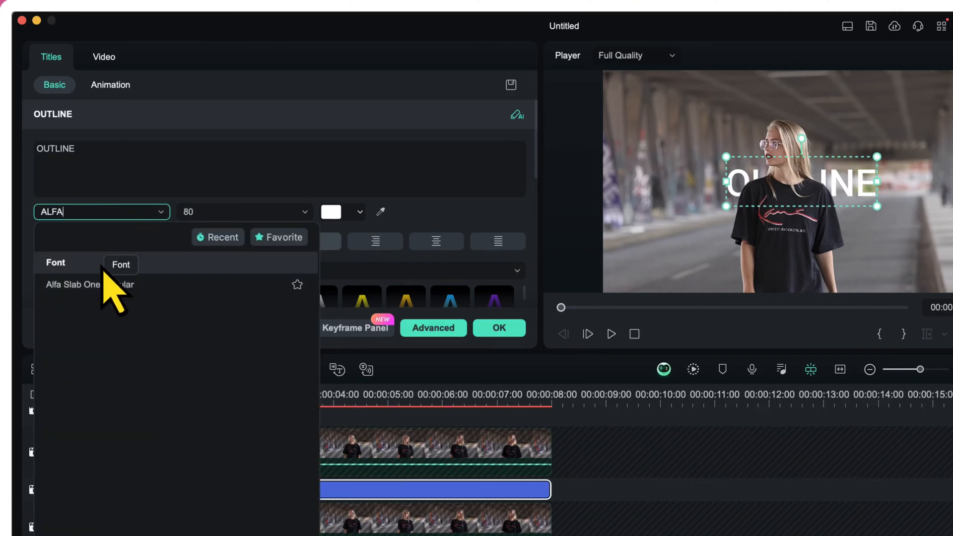
click(72, 285)
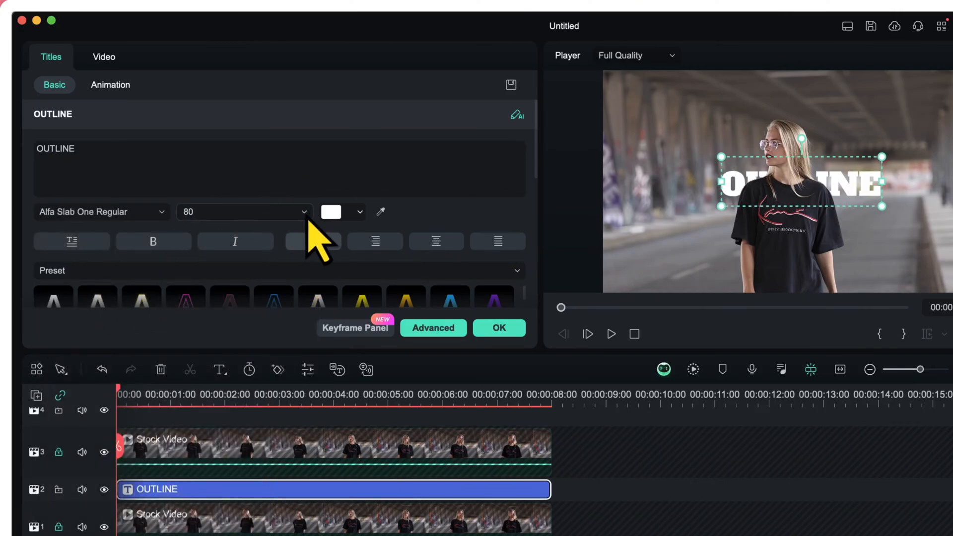
click(301, 211)
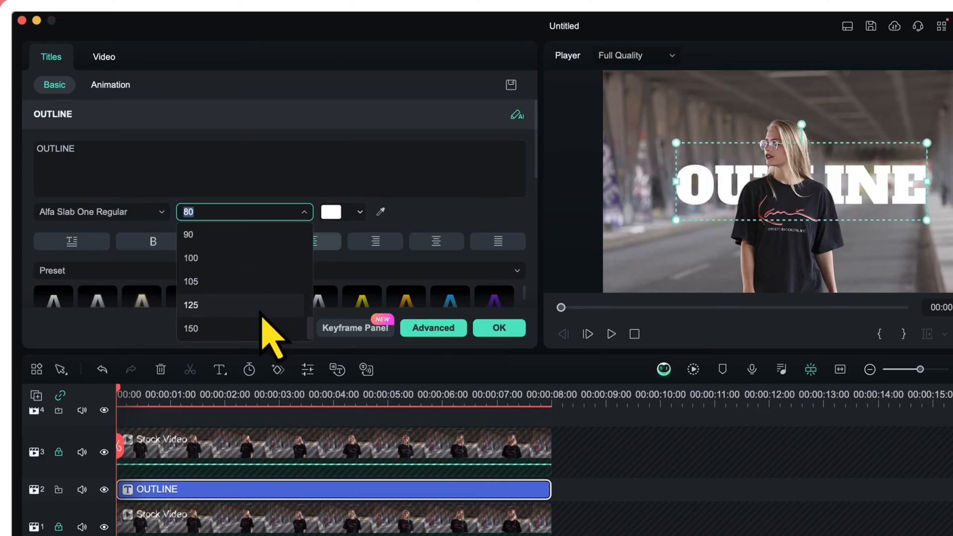
click(191, 329)
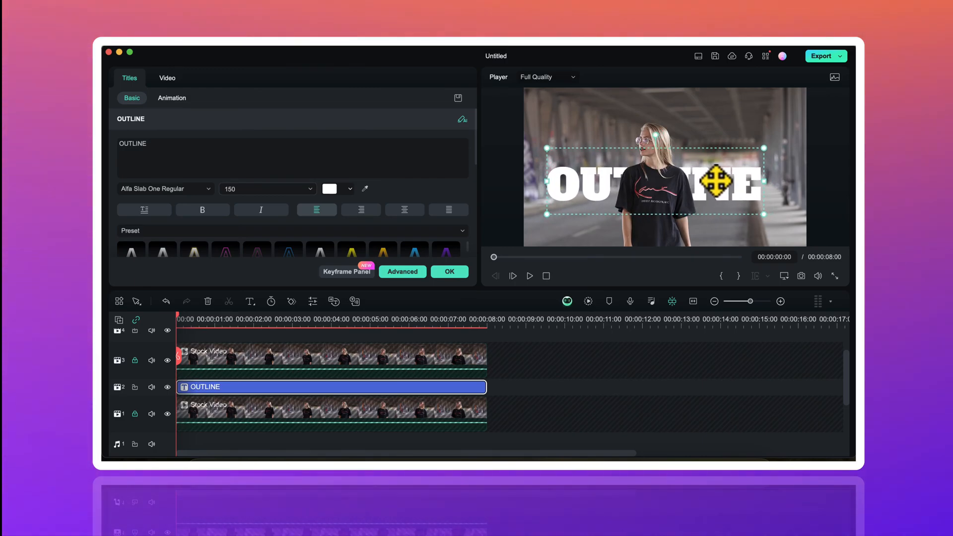
click(449, 271)
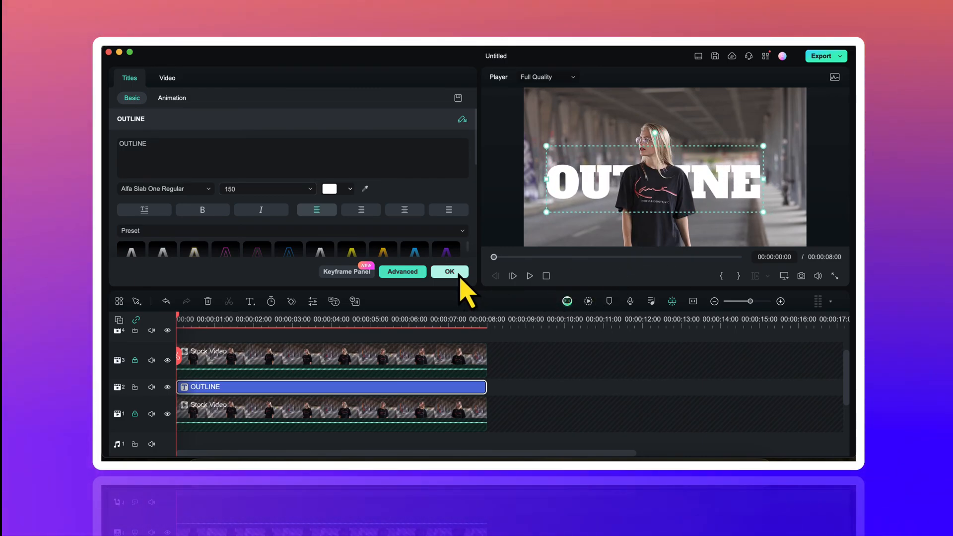
click(449, 271)
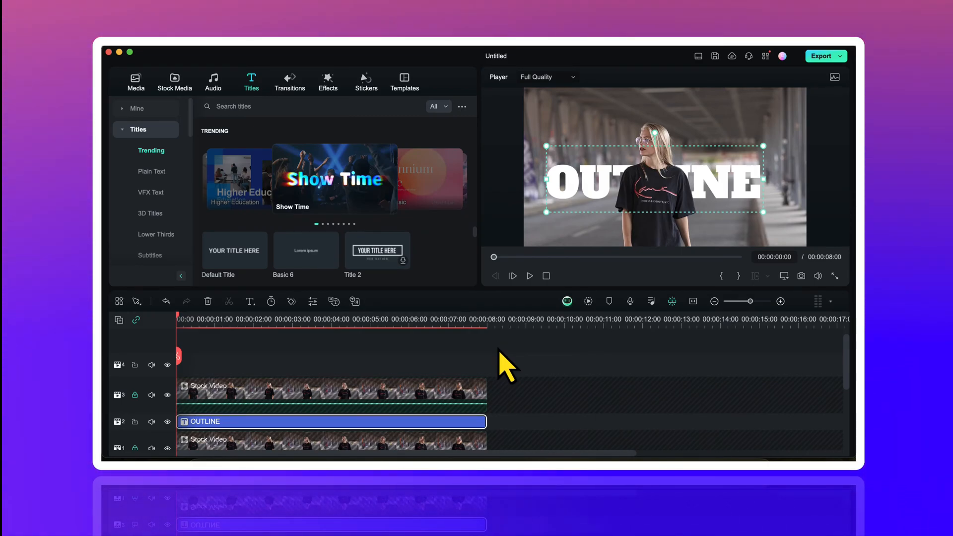
mouse_move(370, 444)
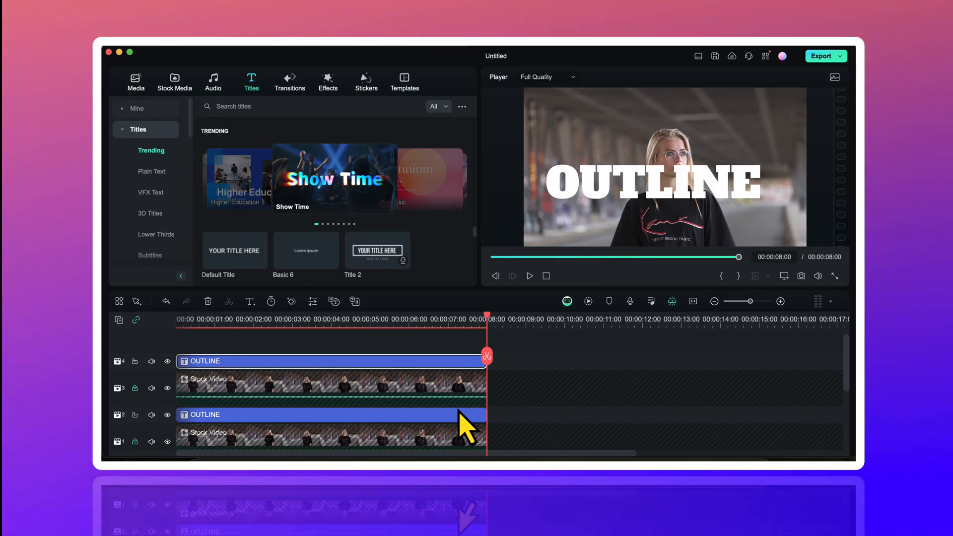
mouse_move(374, 375)
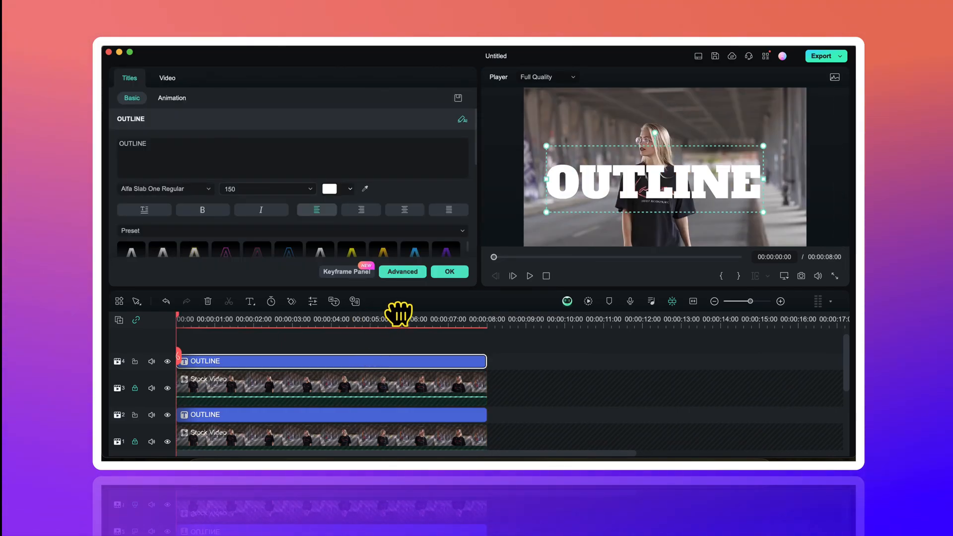
Apply a white outline of thickness 4 to the top OUTLINE title and render a playback preview.
click(402, 272)
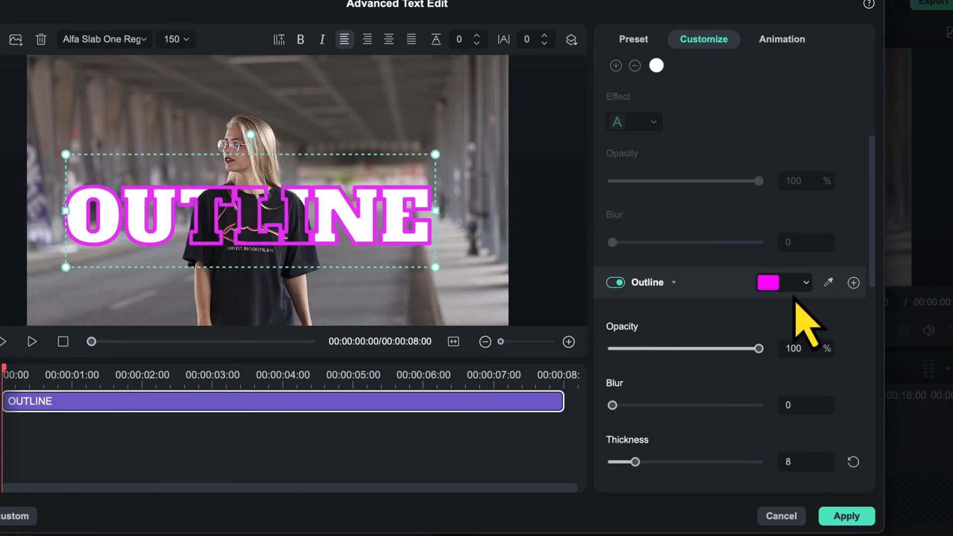
click(779, 284)
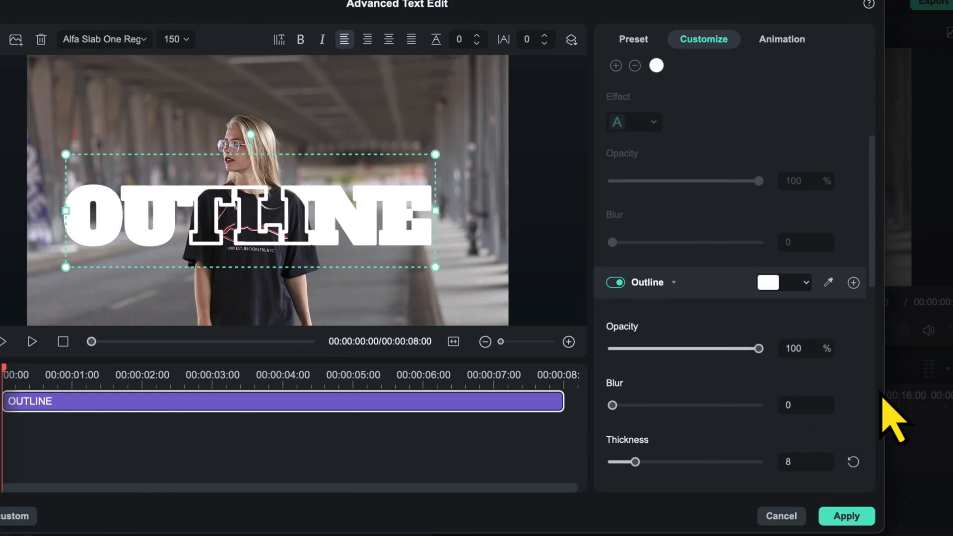
scroll(down, 3)
text(4)
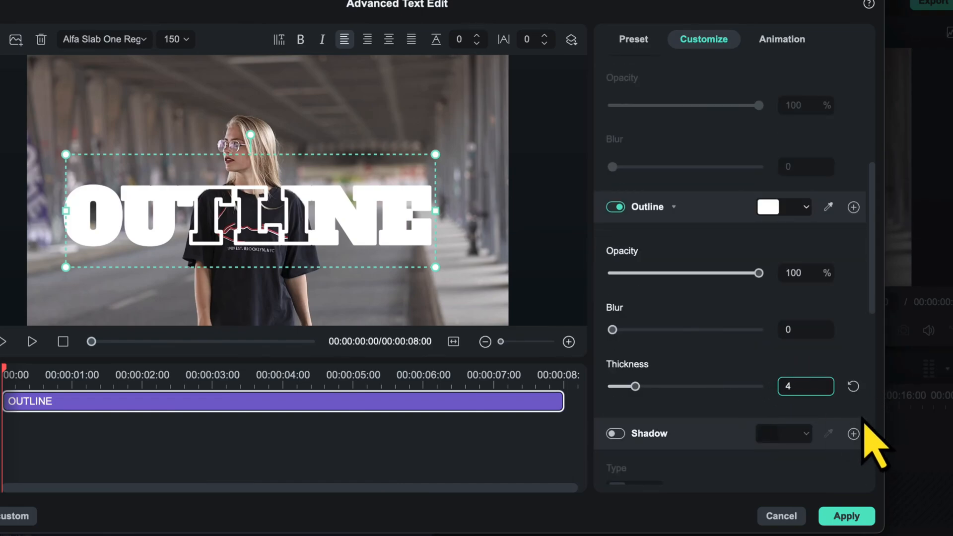
click(846, 516)
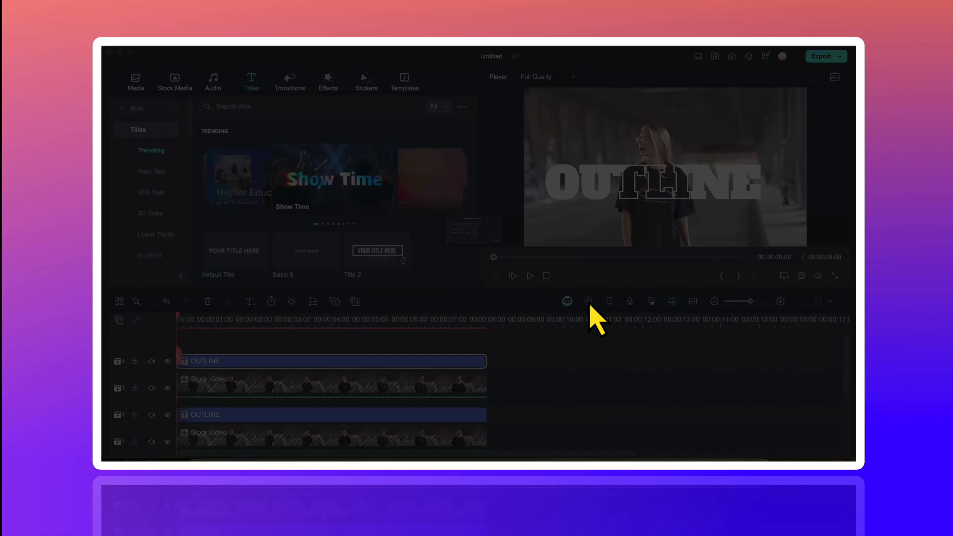
click(587, 302)
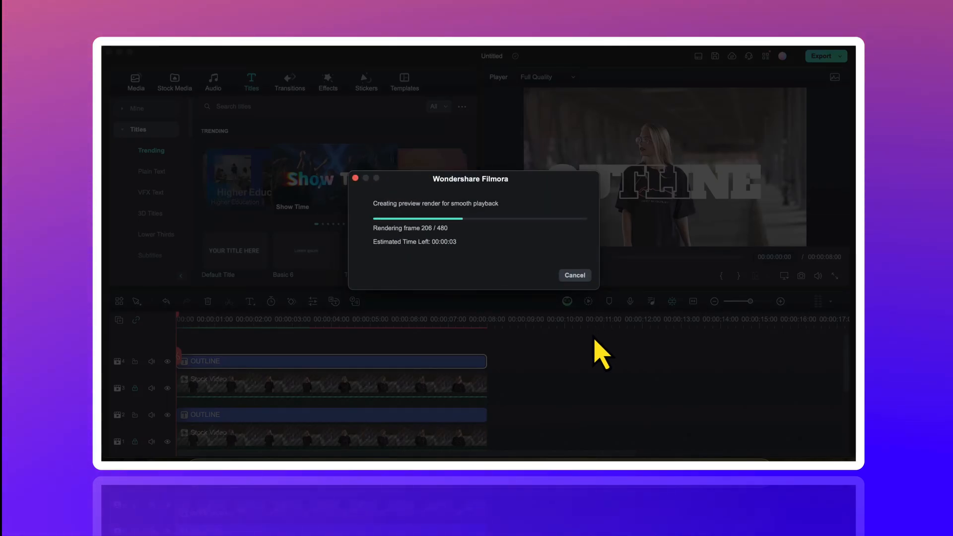